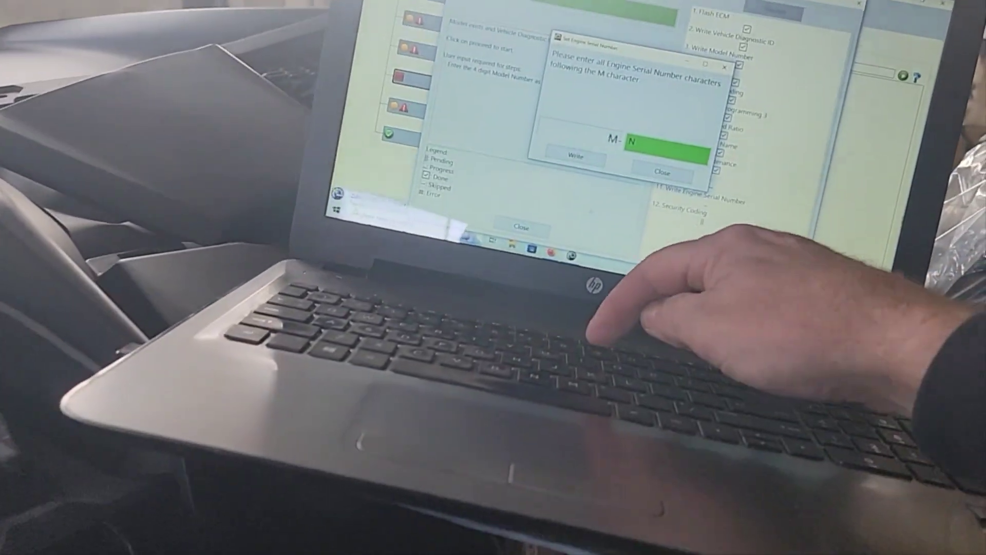
Step: Enter the engine serial characters '96104' after the M in the serial field
type("961")
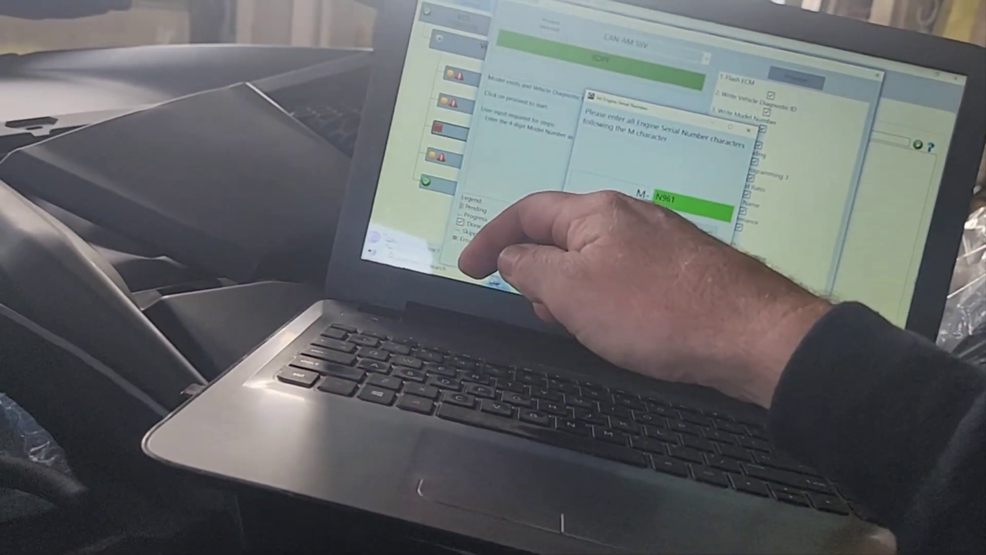
type("04")
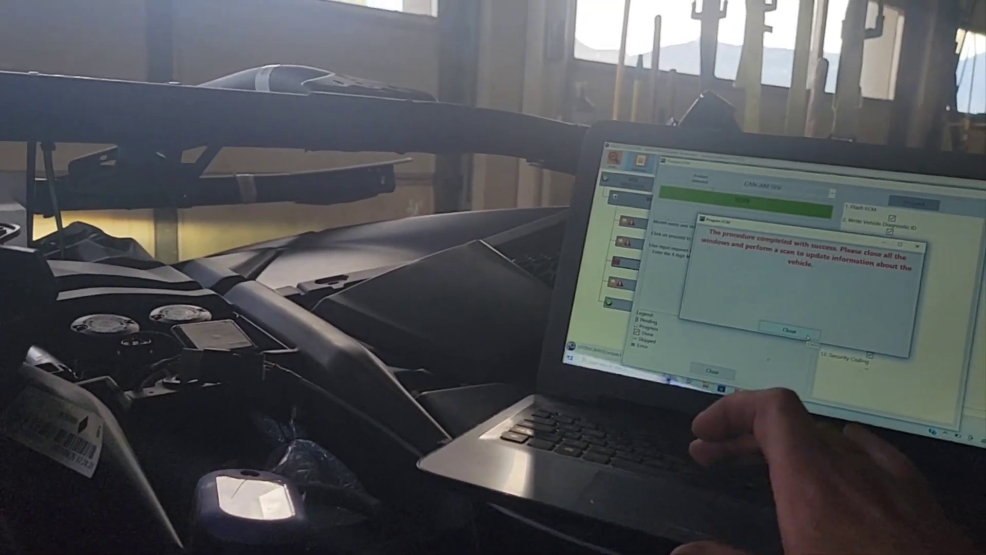
Step: Close the Program ECM 'procedure completed with success' message
left_click(786, 330)
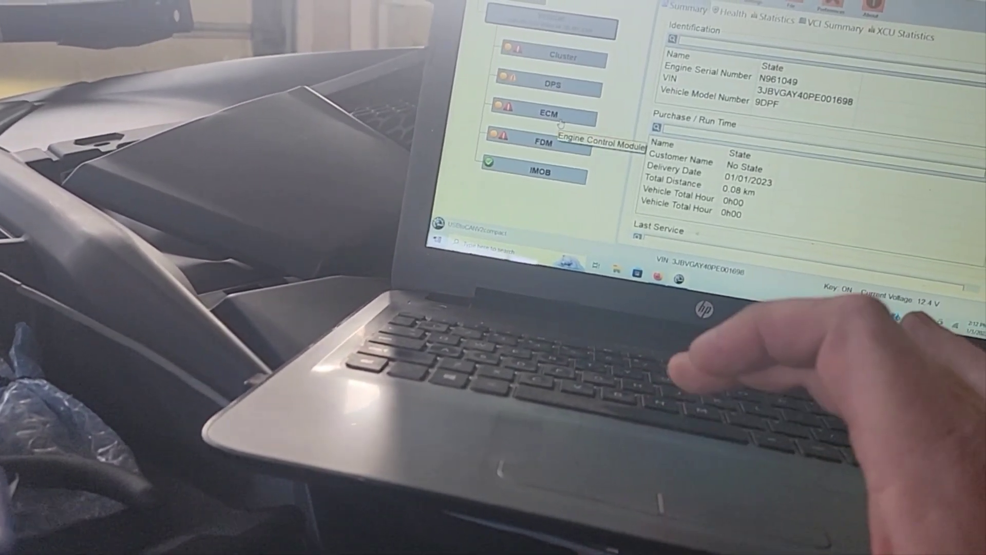
Step: Select the ECM module and view its Health status showing an empty fault list
left_click(542, 114)
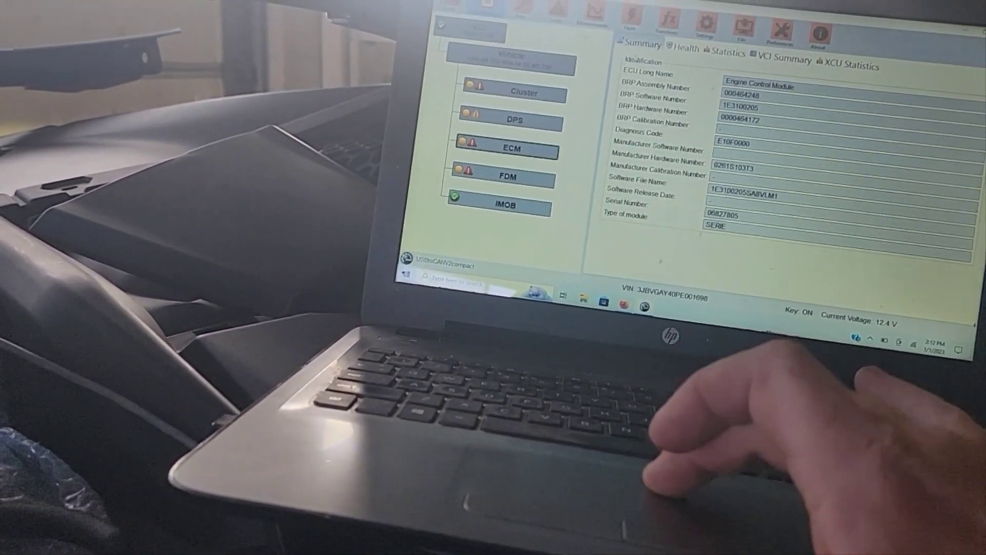
left_click(661, 58)
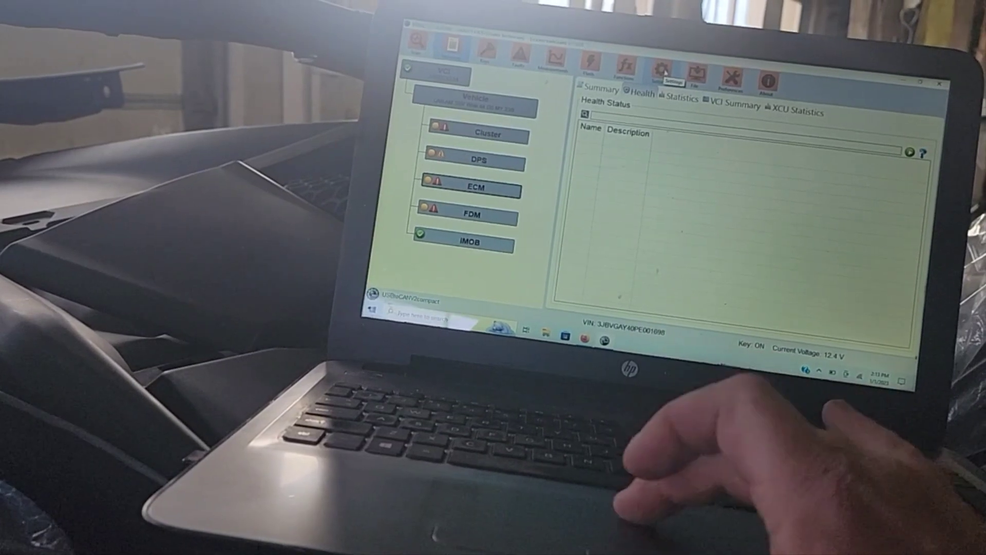
Step: Show the ECM settings list where Option - With Turbo reads Disabled
left_click(660, 69)
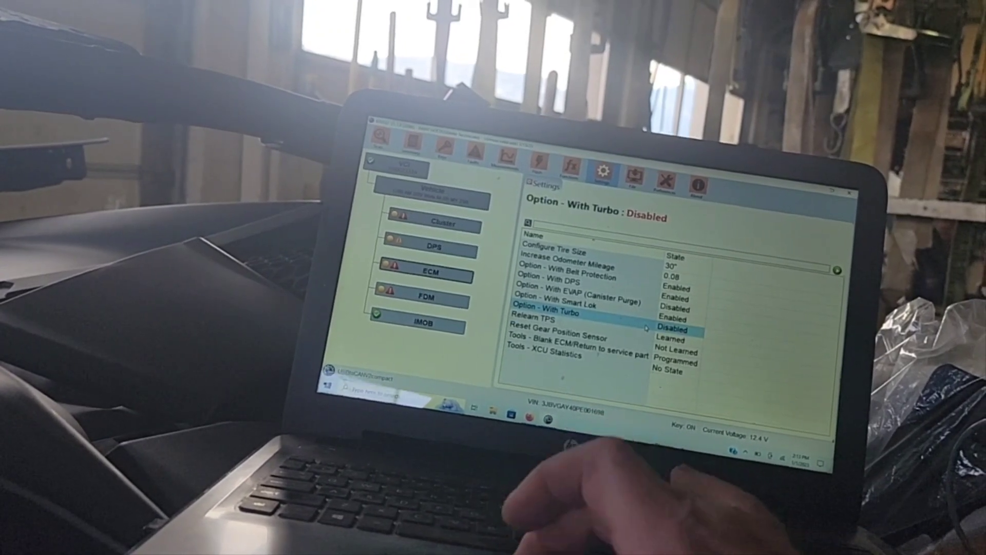
Step: Change Option - With Turbo to Enabled in the ECM settings
double_click(671, 330)
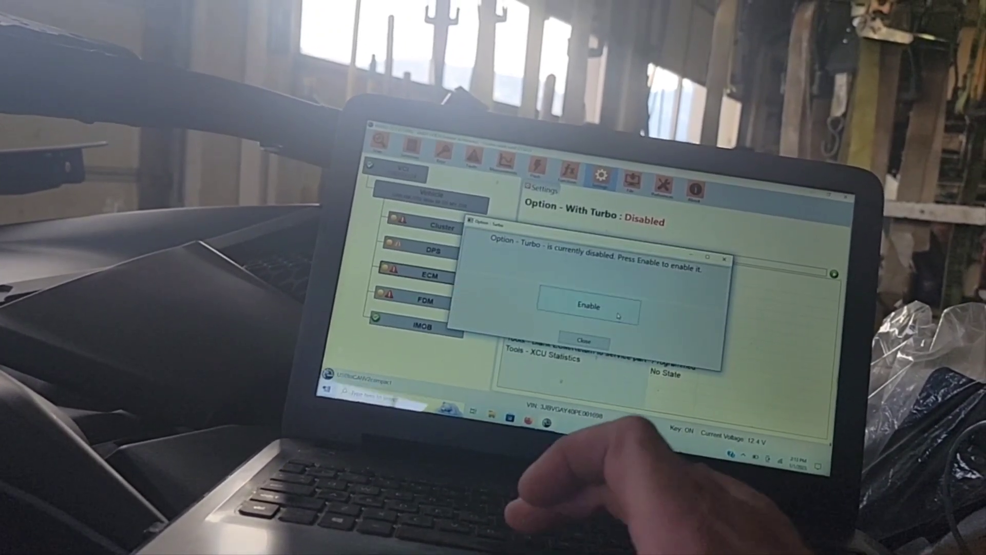
left_click(587, 306)
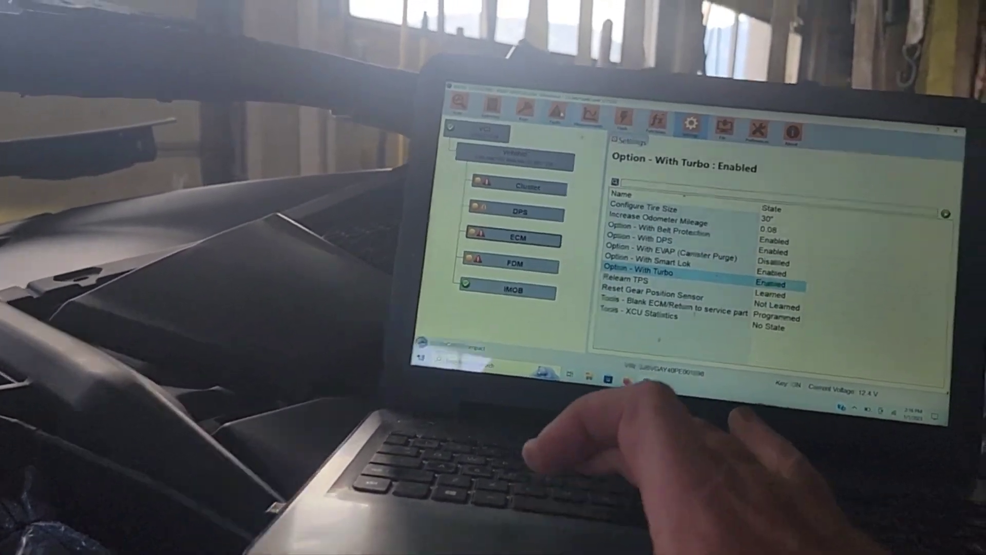
Step: Review the ECM Summary details and go to the Keys page
left_click(424, 162)
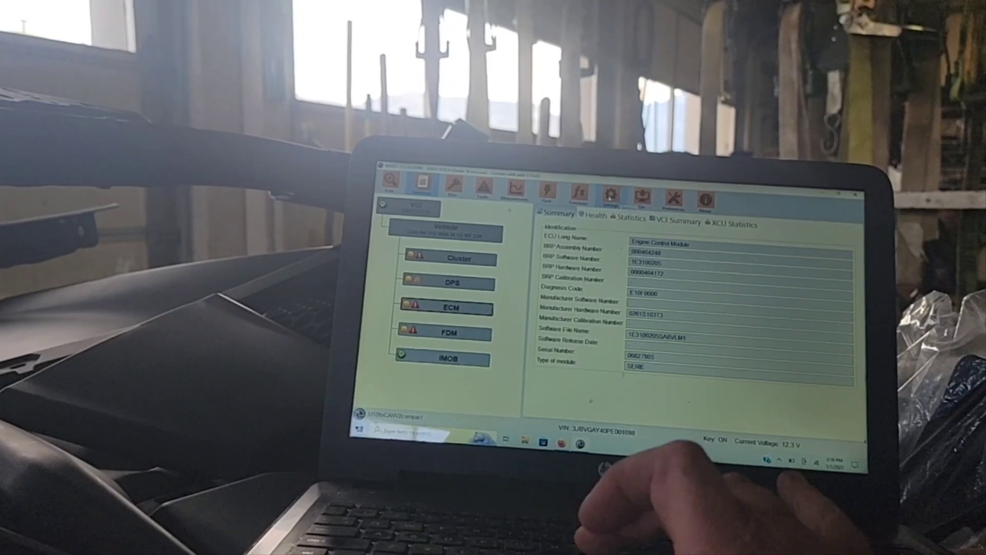
left_click(618, 217)
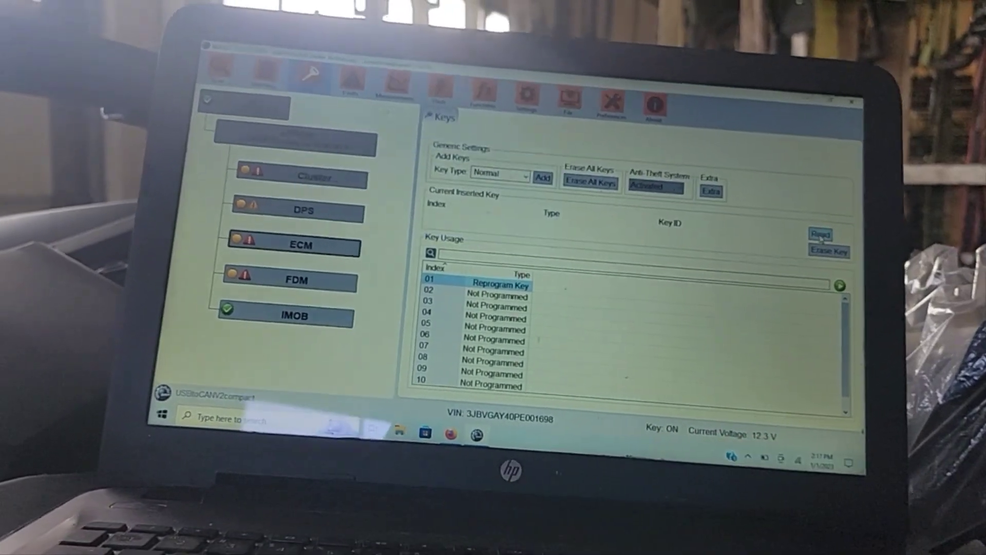
Step: Program the inserted key as key 01 with Key Type Normal
left_click(819, 235)
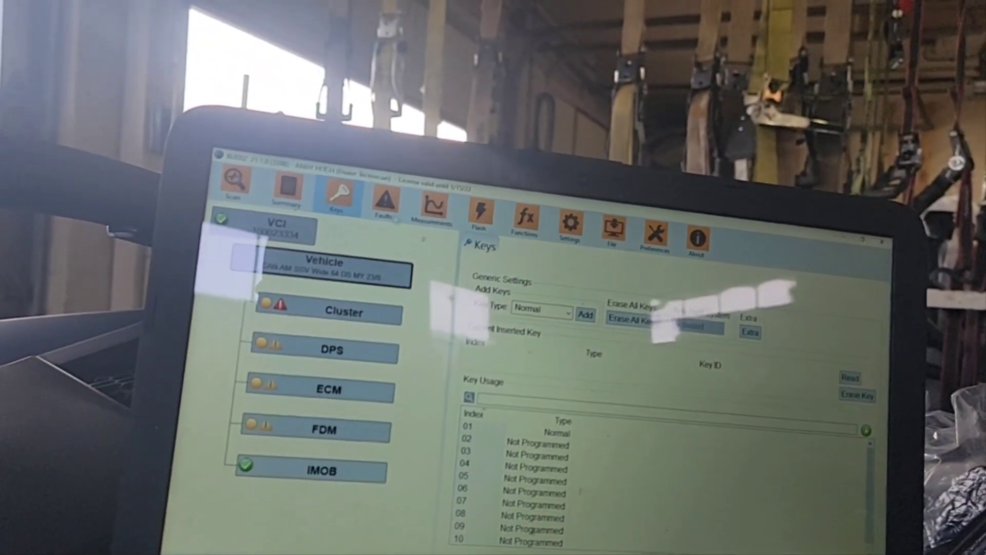
Step: Go to the Faults page and confirm clearing the occurred fault codes
left_click(375, 201)
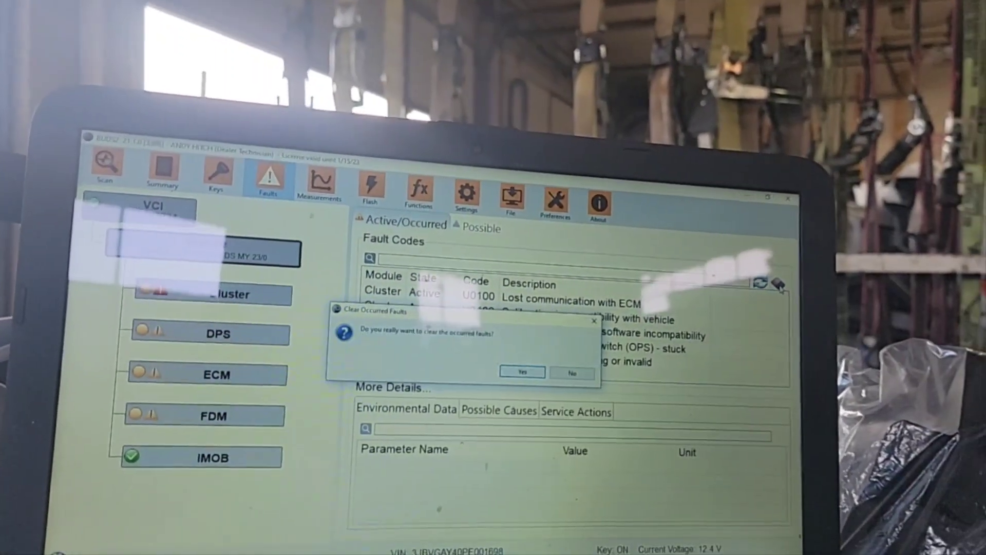
left_click(521, 372)
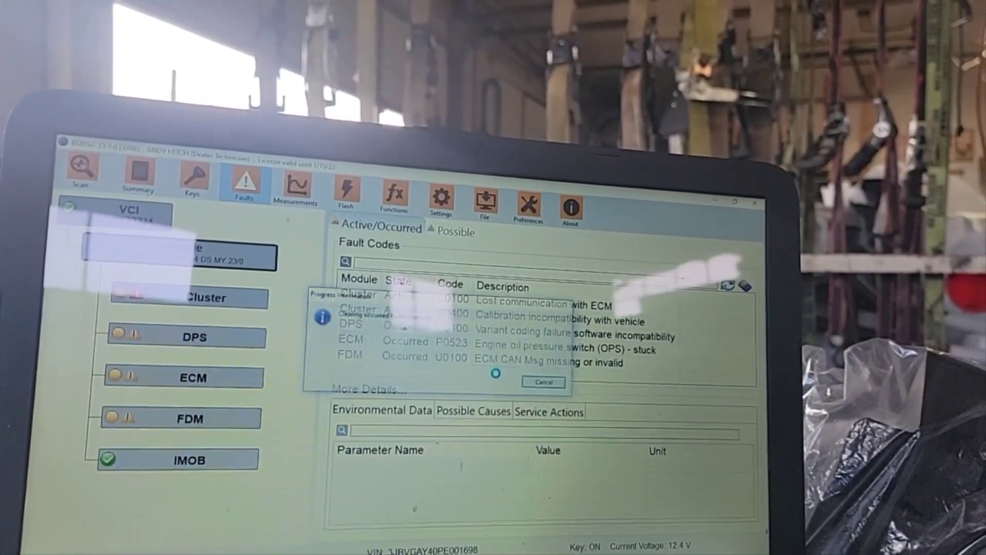